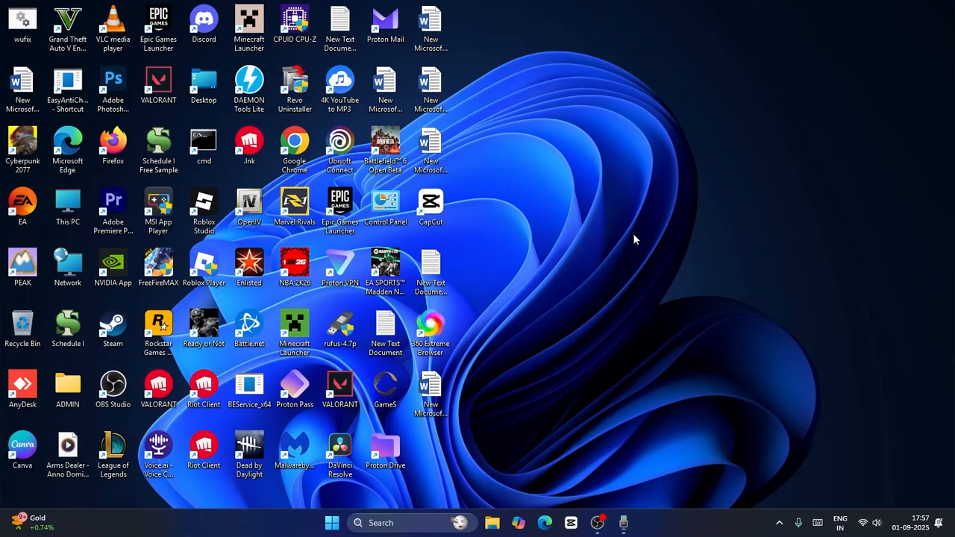
{"action": "mouse_move", "coordinate": [583, 170]}
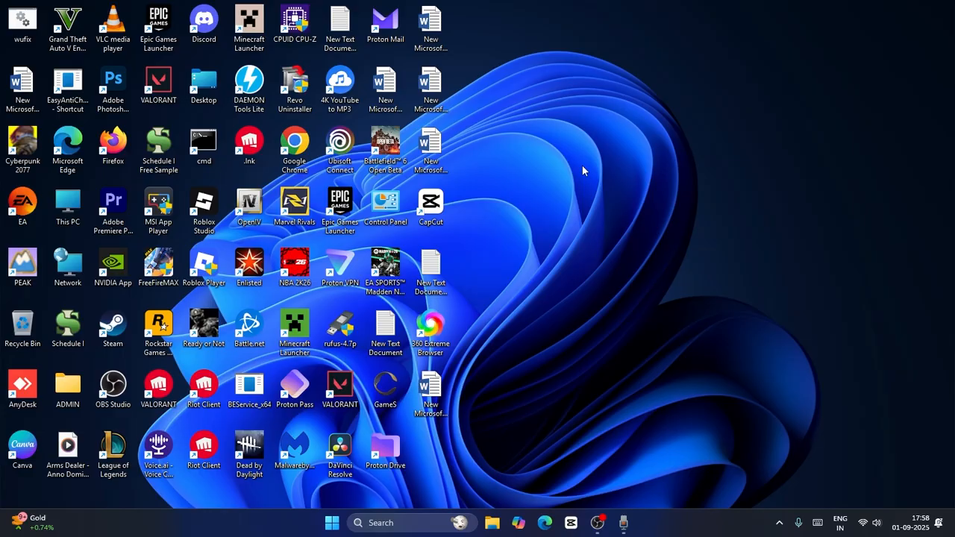
{"action": "mouse_move", "coordinate": [512, 77]}
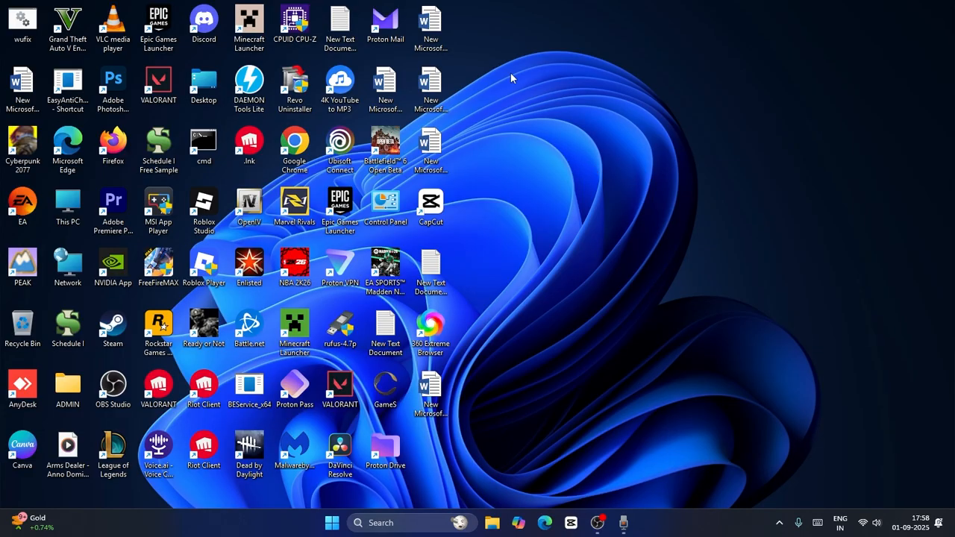
{"action": "mouse_move", "coordinate": [264, 179]}
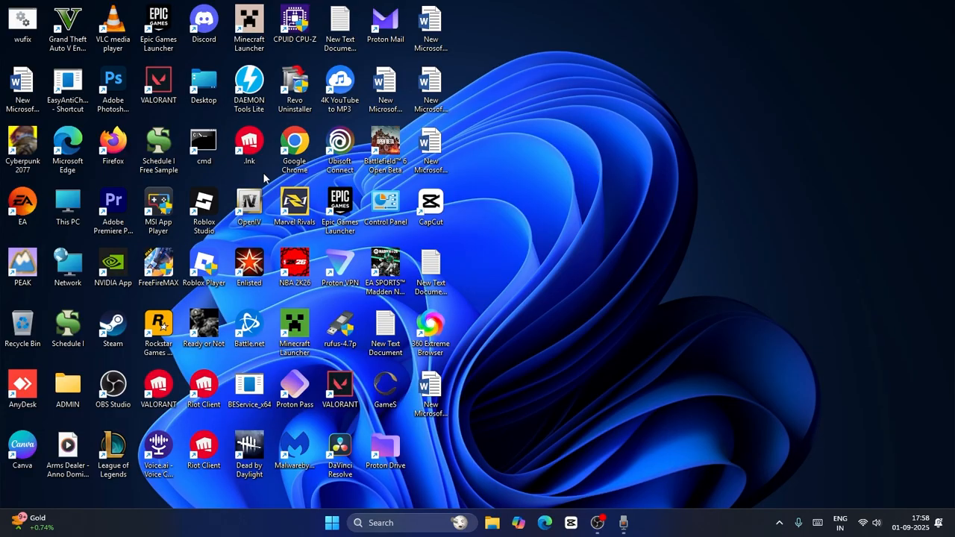
{"action": "mouse_move", "coordinate": [623, 165]}
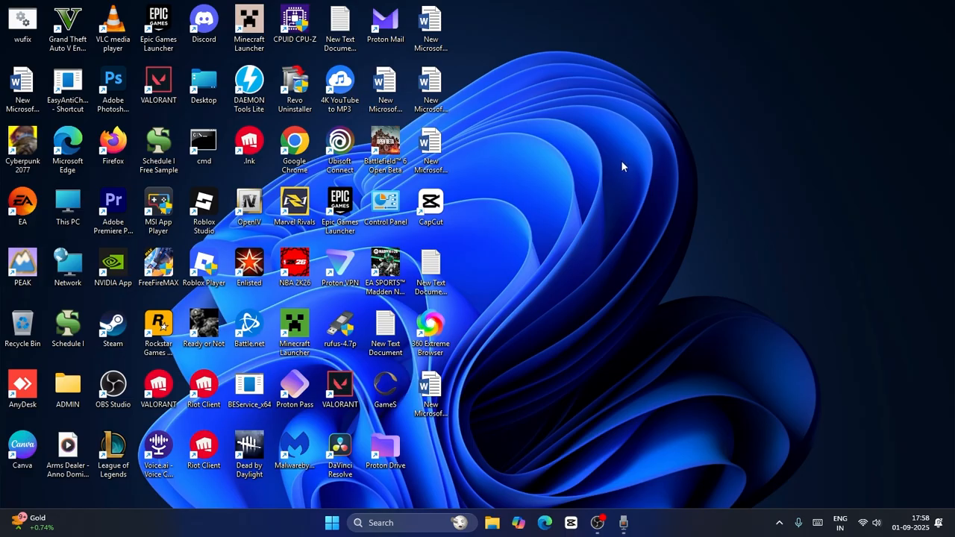
{"action": "mouse_move", "coordinate": [675, 170]}
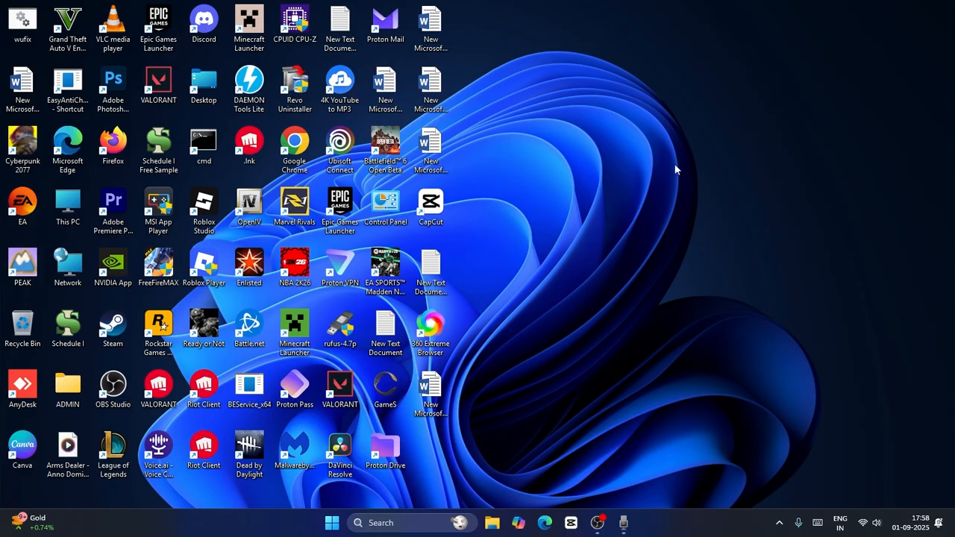
{"action": "mouse_move", "coordinate": [585, 121]}
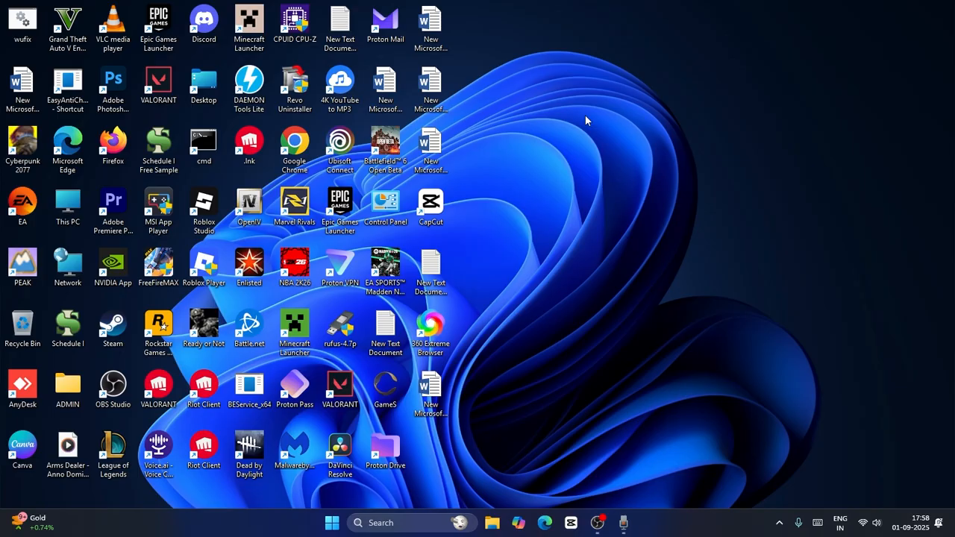
Set the Roblox Player shortcut to Windows 8 compatibility mode and run as administrator
{"action": "left_click", "coordinate": [294, 23]}
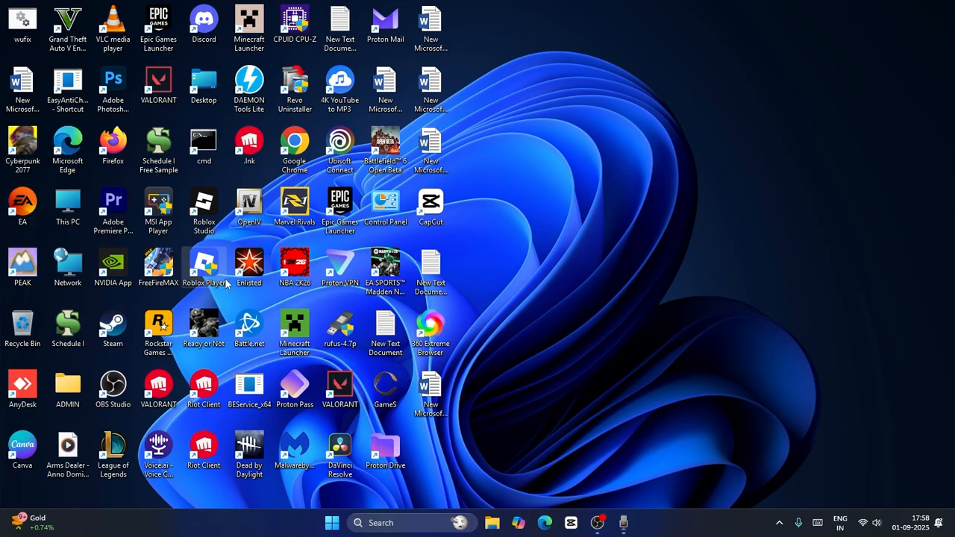
{"action": "mouse_move", "coordinate": [207, 286]}
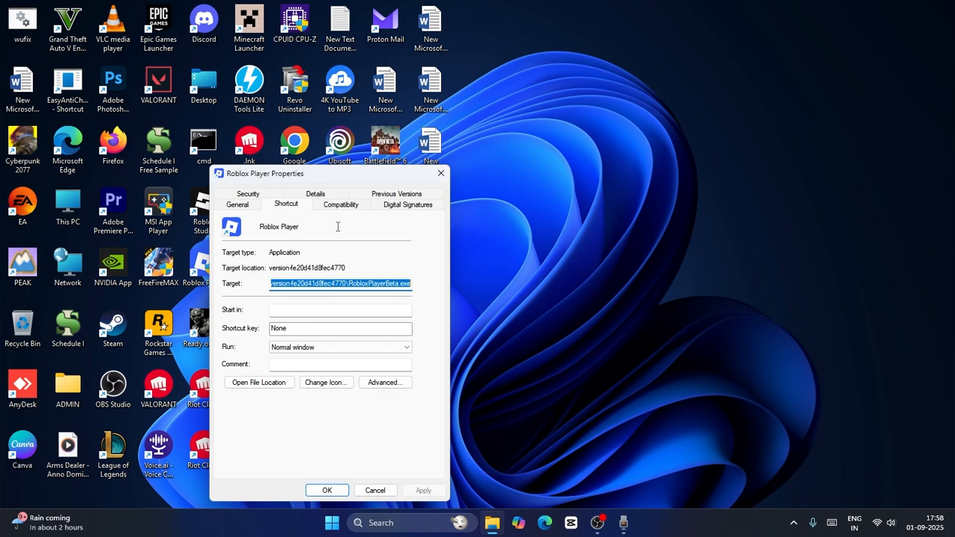
{"action": "left_click", "coordinate": [340, 203]}
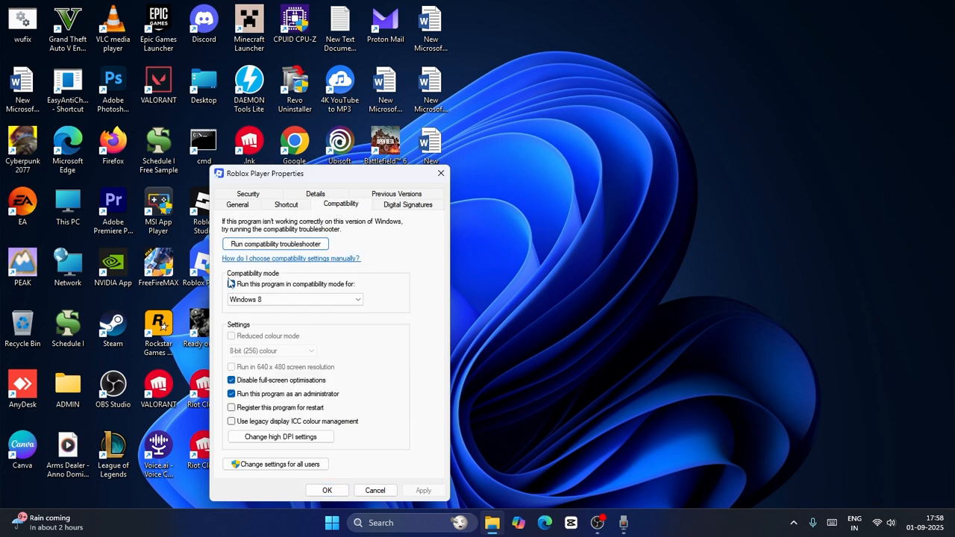
{"action": "left_click", "coordinate": [231, 283]}
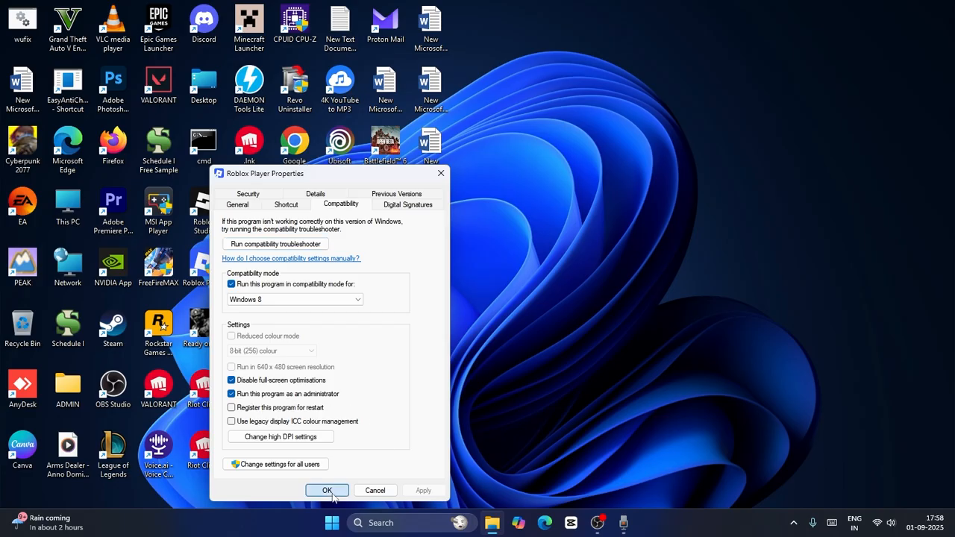
{"action": "left_click", "coordinate": [327, 490]}
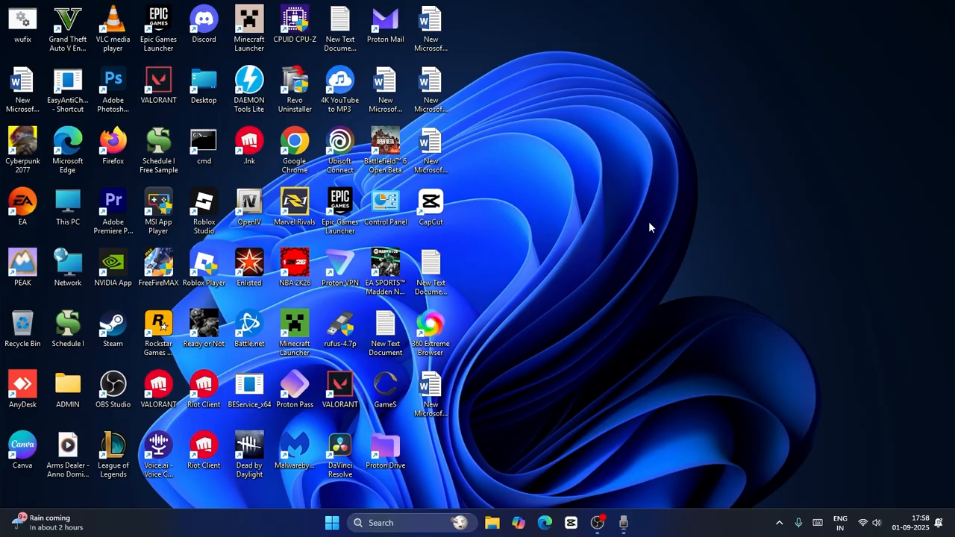
{"action": "mouse_move", "coordinate": [616, 174]}
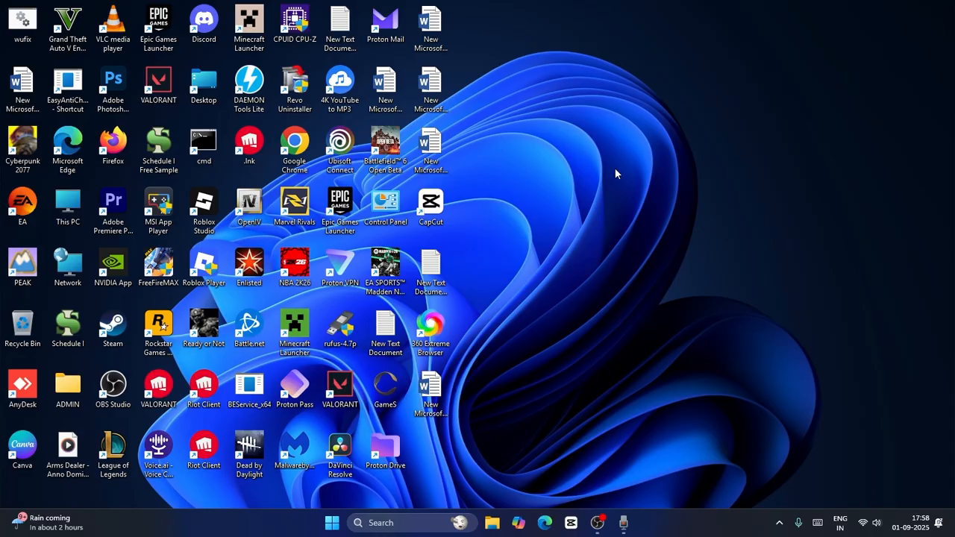
{"action": "mouse_move", "coordinate": [580, 182]}
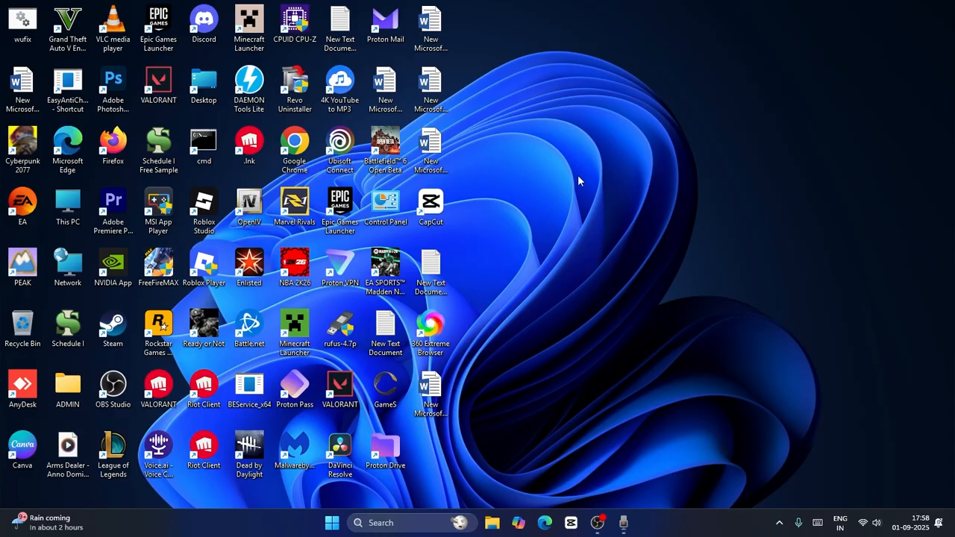
{"action": "mouse_move", "coordinate": [651, 163]}
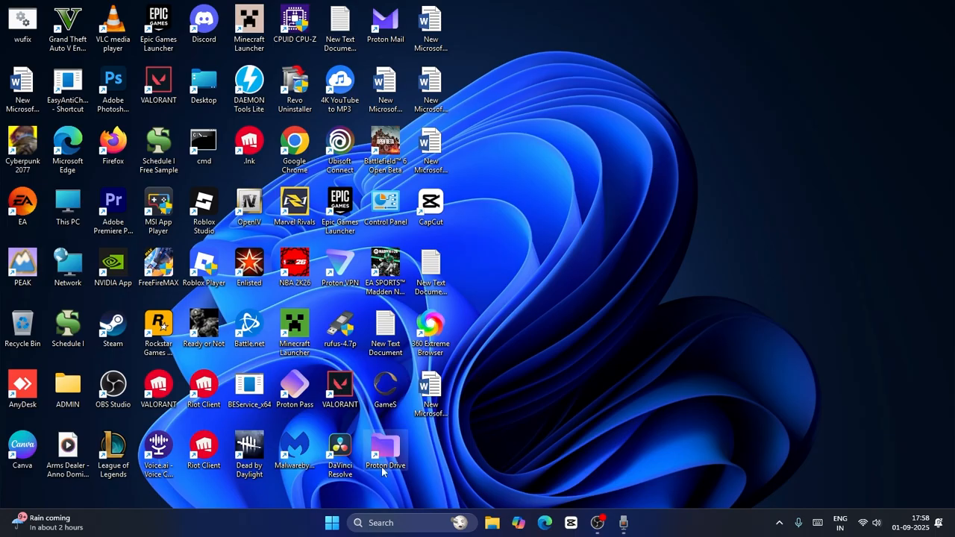
Search 'sto' from the taskbar and launch Microsoft Store
{"action": "type", "text": "store"}
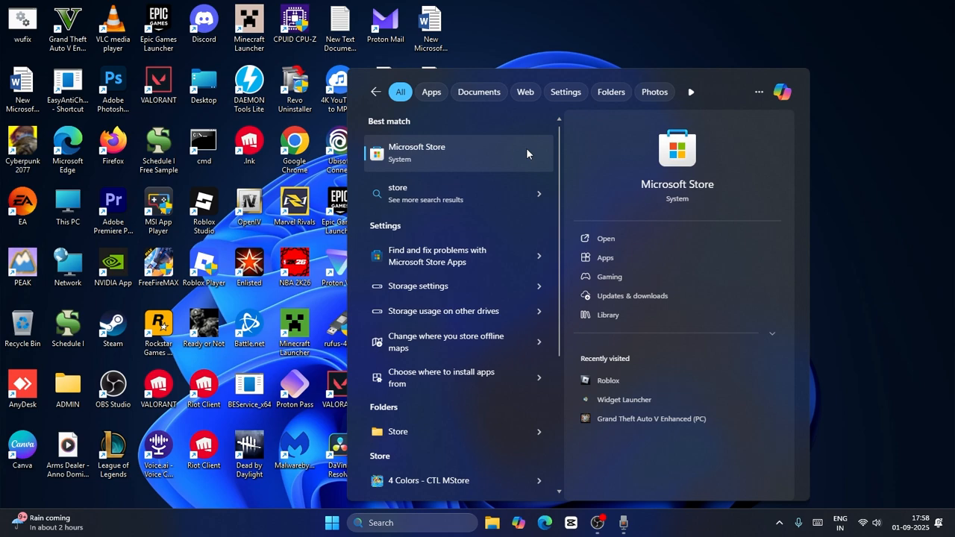
{"action": "left_click", "coordinate": [418, 152]}
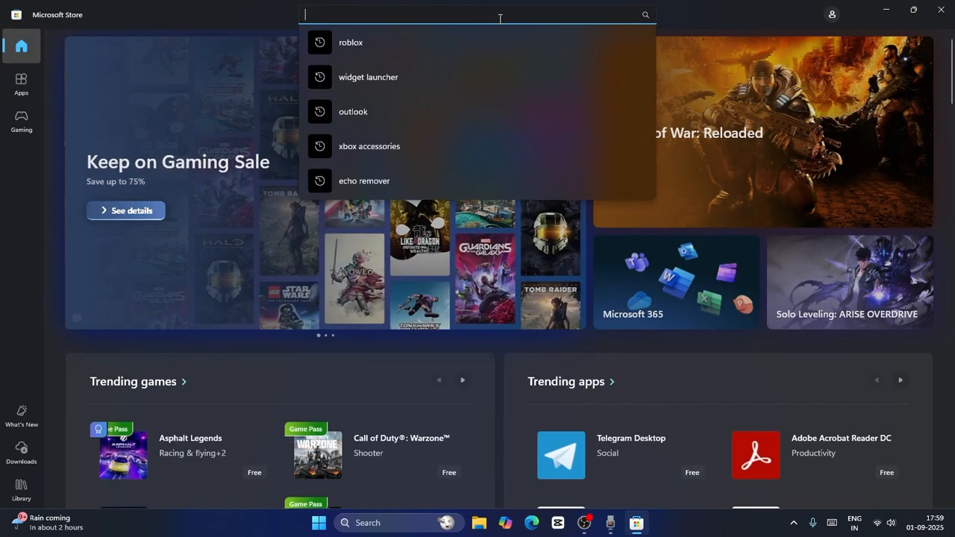
Search the Store for 'roblox' and open the Roblox game page
{"action": "type", "text": "roblox"}
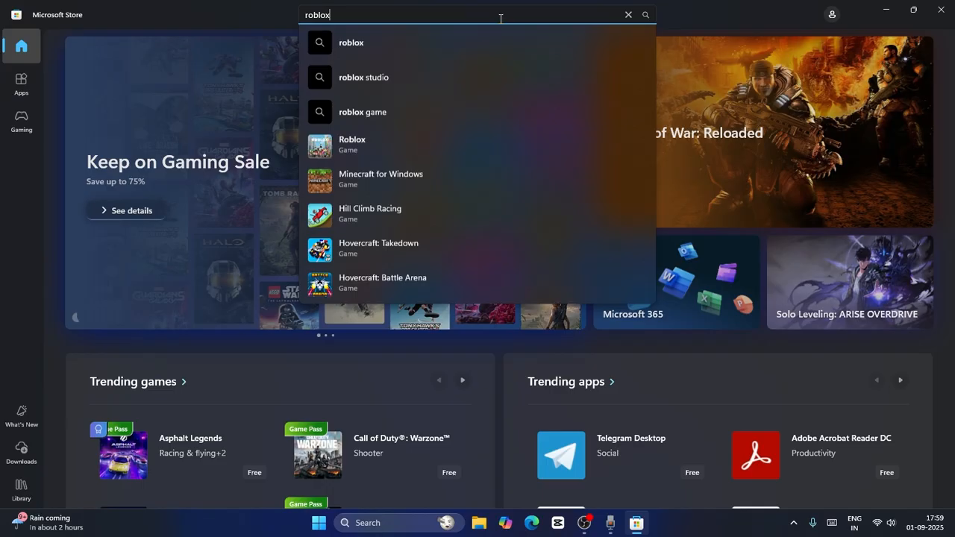
{"action": "left_click", "coordinate": [352, 144]}
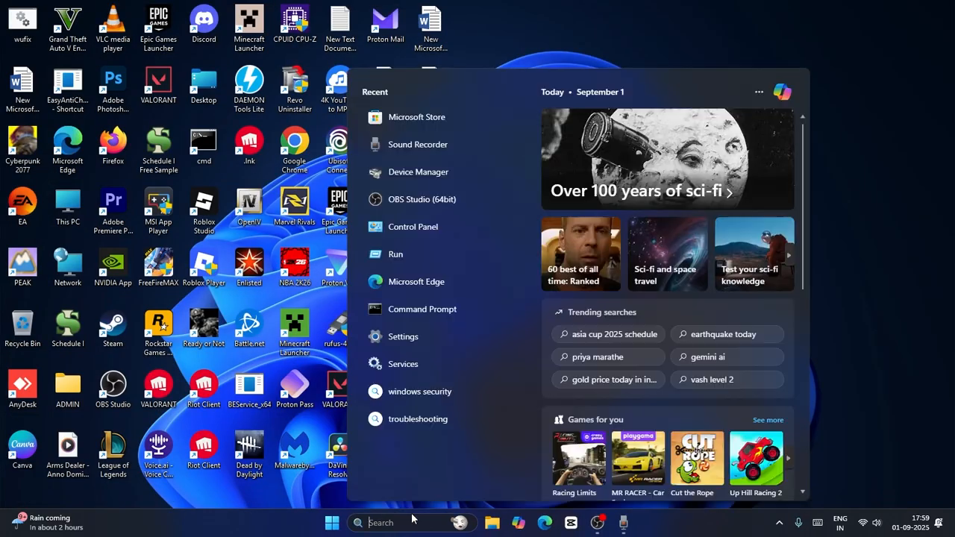
Open the %localappdata% folder through the Run dialog
{"action": "type", "text": "run"}
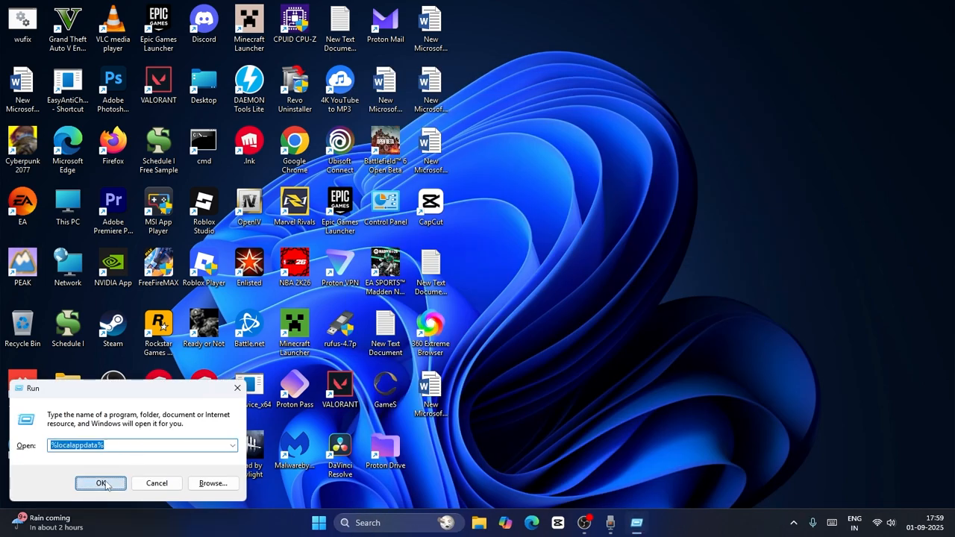
{"action": "left_click", "coordinate": [100, 483]}
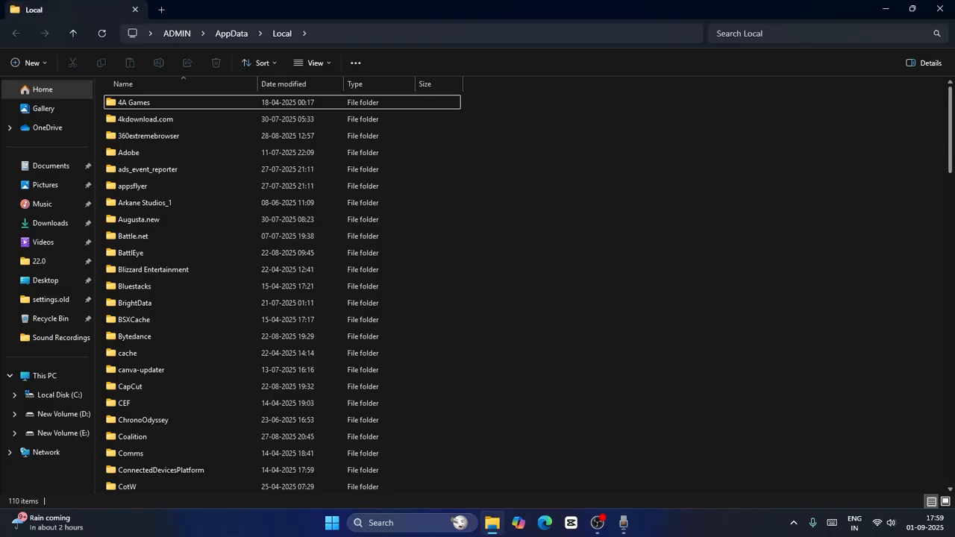
Delete the Roblox folder from AppData Local and close File Explorer
{"action": "scroll", "scroll_direction": "down", "scroll_amount": 3}
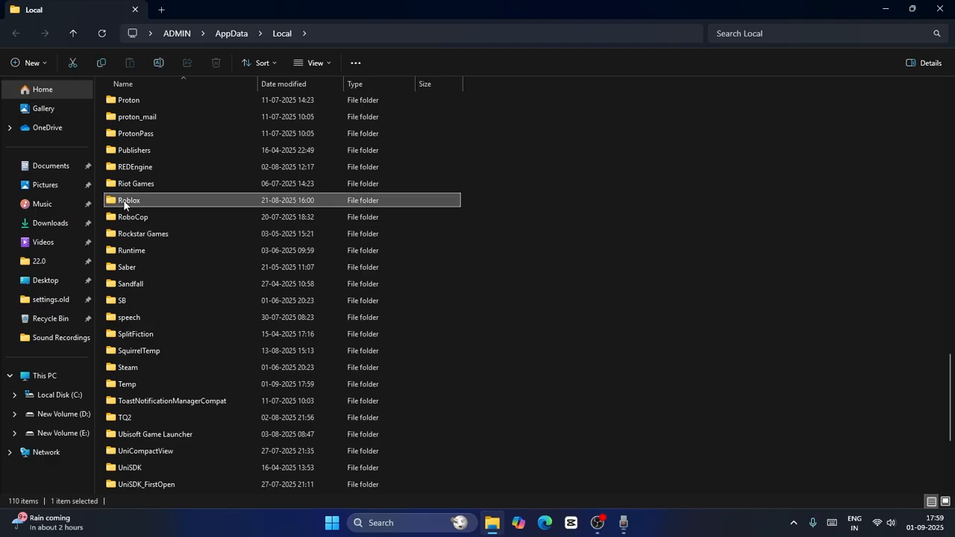
{"action": "right_click", "coordinate": [129, 200]}
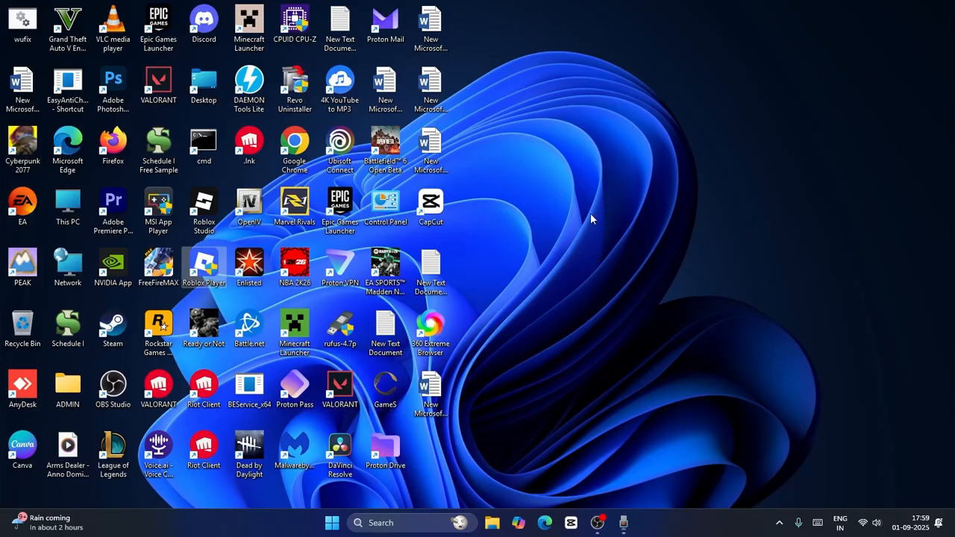
{"action": "mouse_move", "coordinate": [588, 163]}
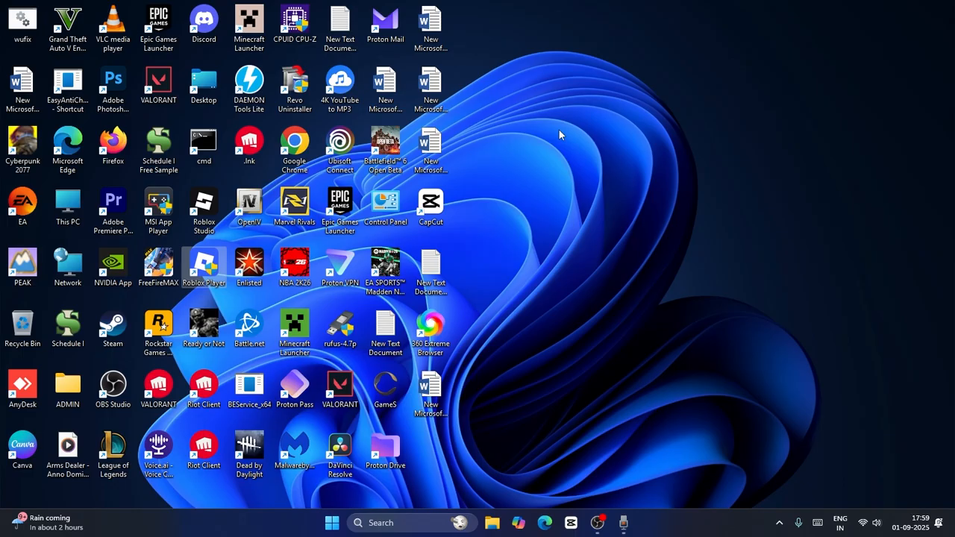
{"action": "mouse_move", "coordinate": [559, 136]}
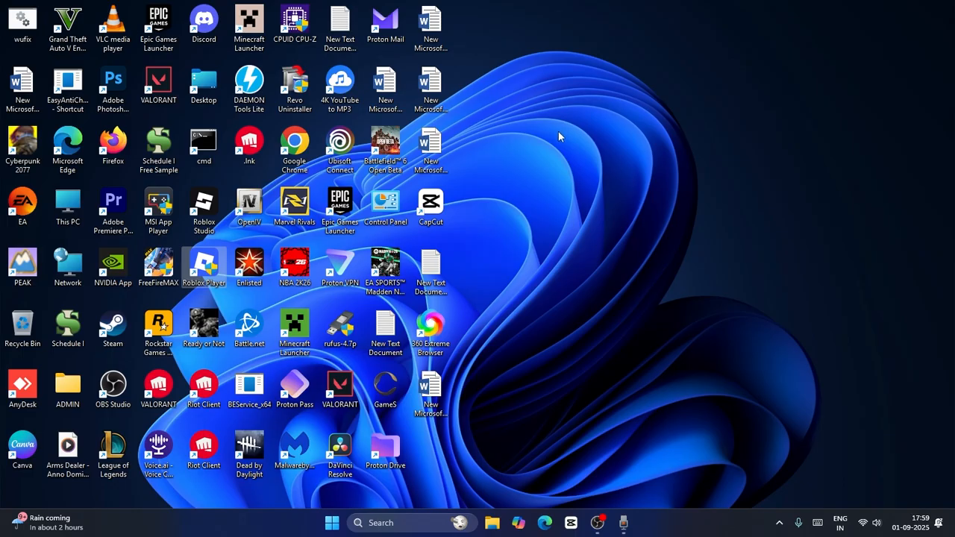